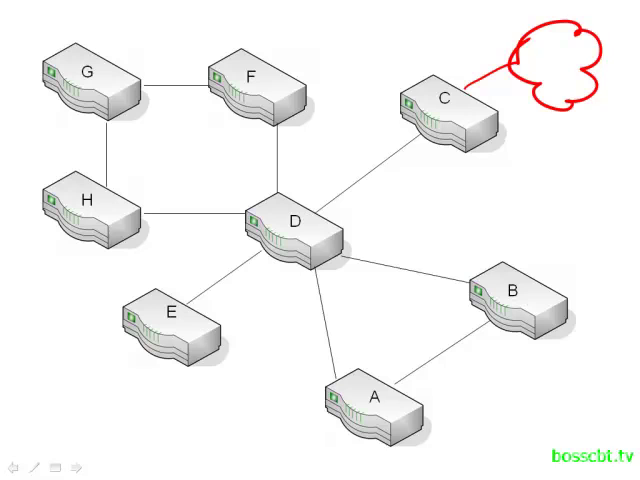
Advance the slideshow from the cloud-linked router topology diagram to the Summary slide.
left_click(84, 459)
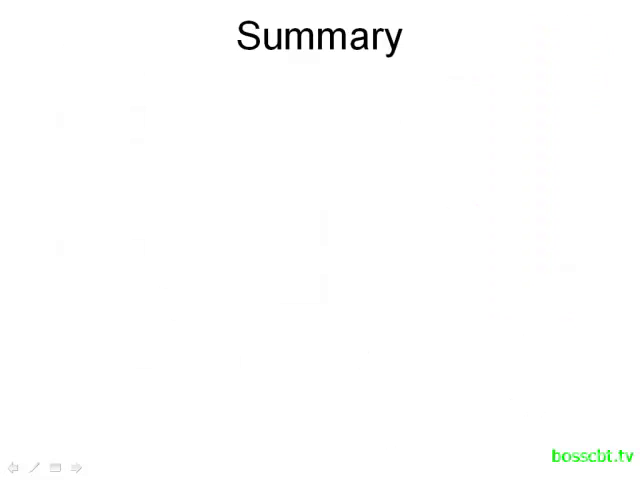